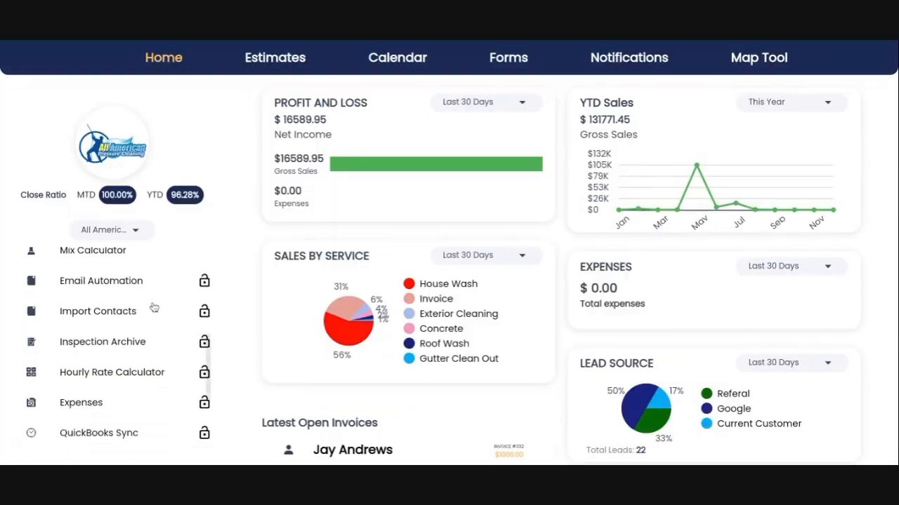
- Open Email Automation from the left sidebar to view the five Estimate Created follow-ups
scroll(down, 3)
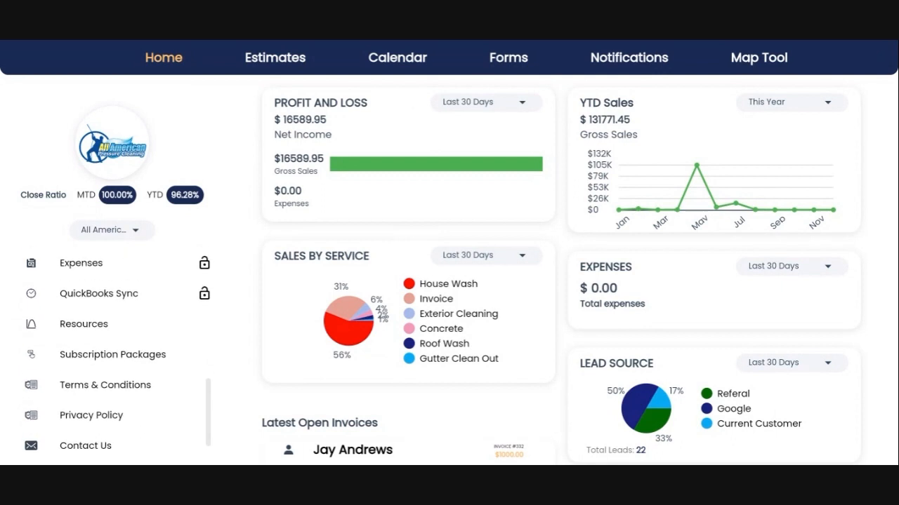
scroll(up, 3)
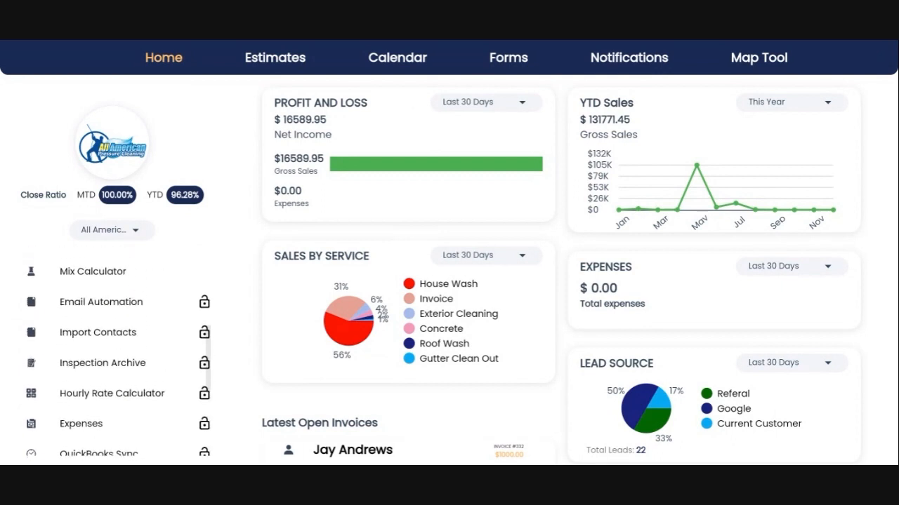
click(100, 301)
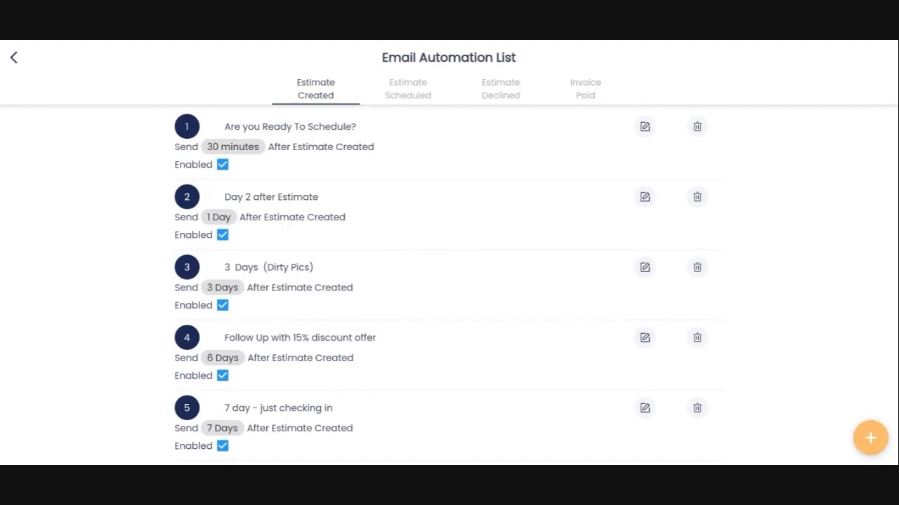
click(500, 88)
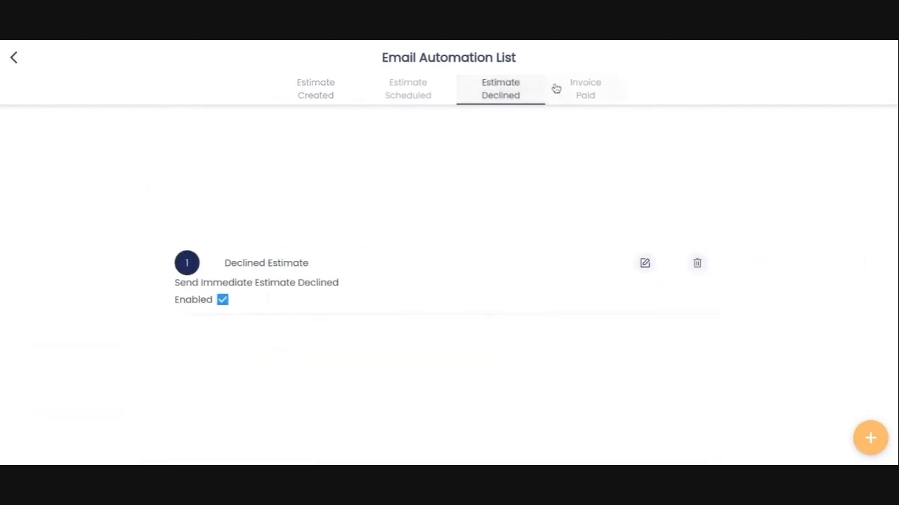
click(584, 88)
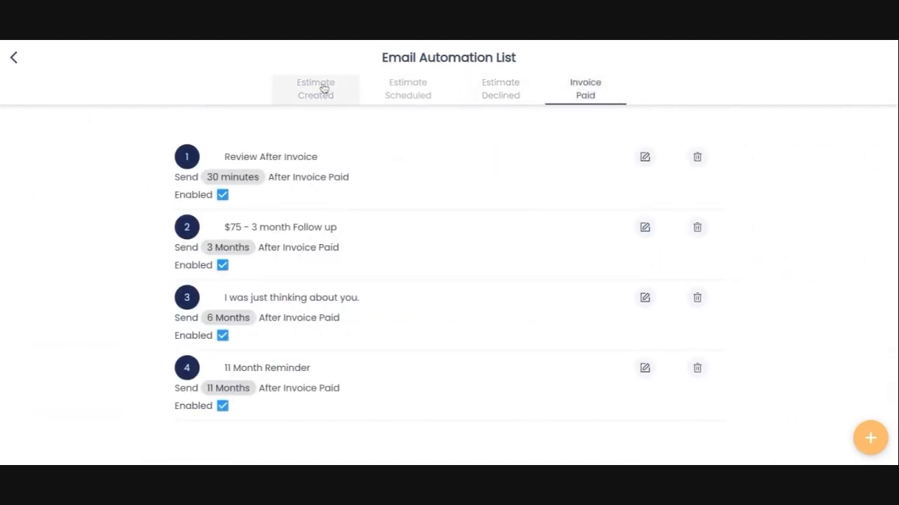
click(316, 88)
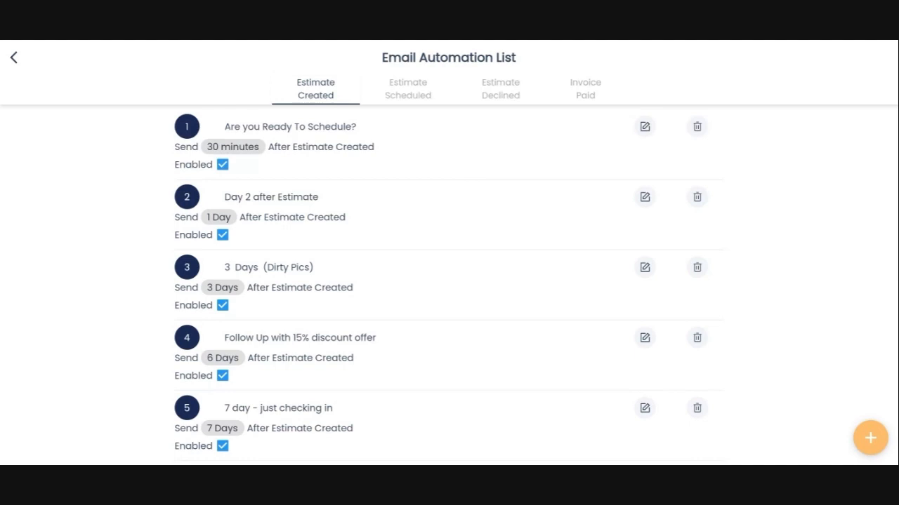
mouse_move(400, 151)
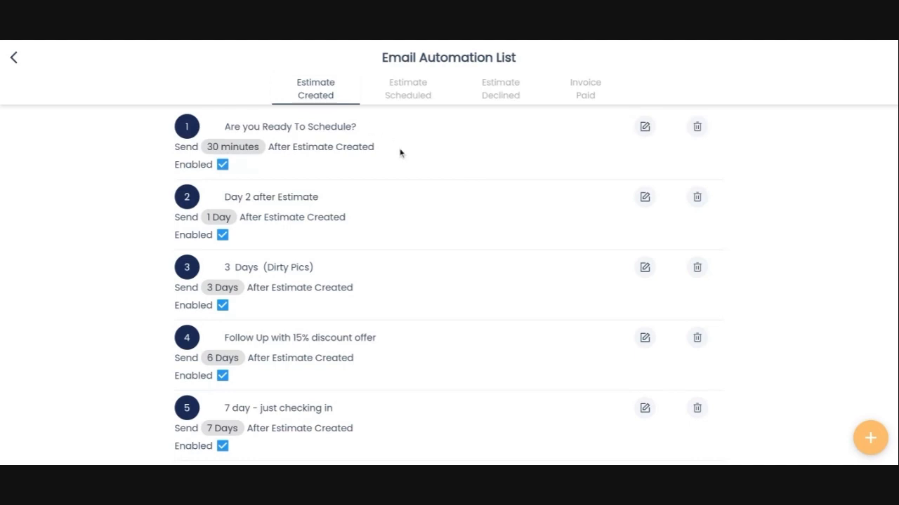
mouse_move(557, 127)
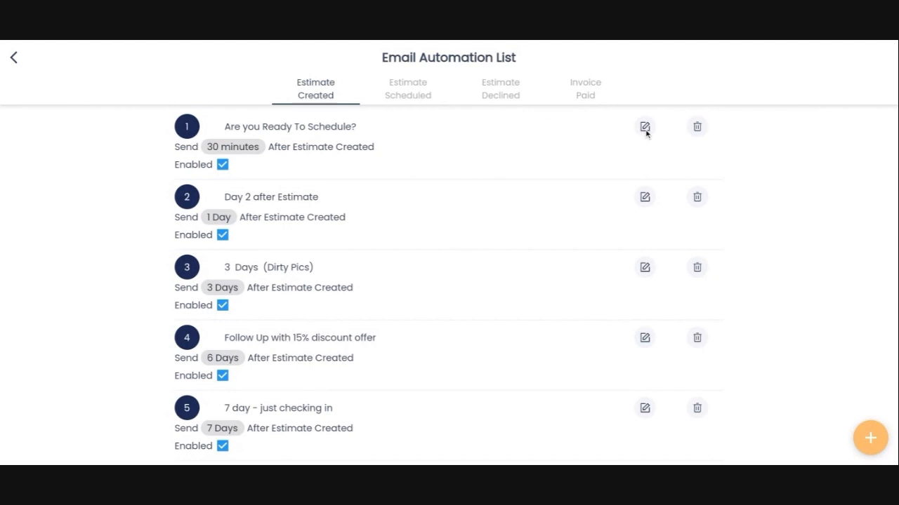
- Edit 'Are you Ready To Schedule?', keeping trigger Estimate Created, send After, 30 minutes
click(643, 127)
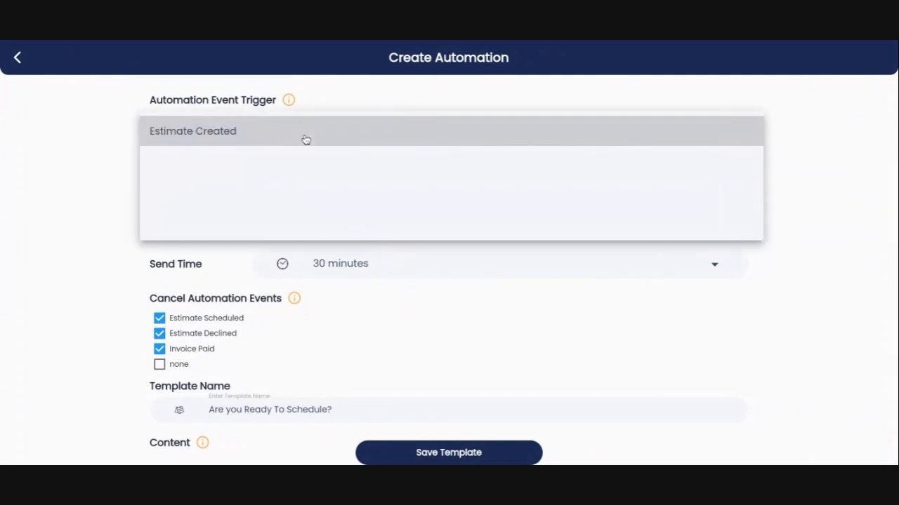
click(193, 130)
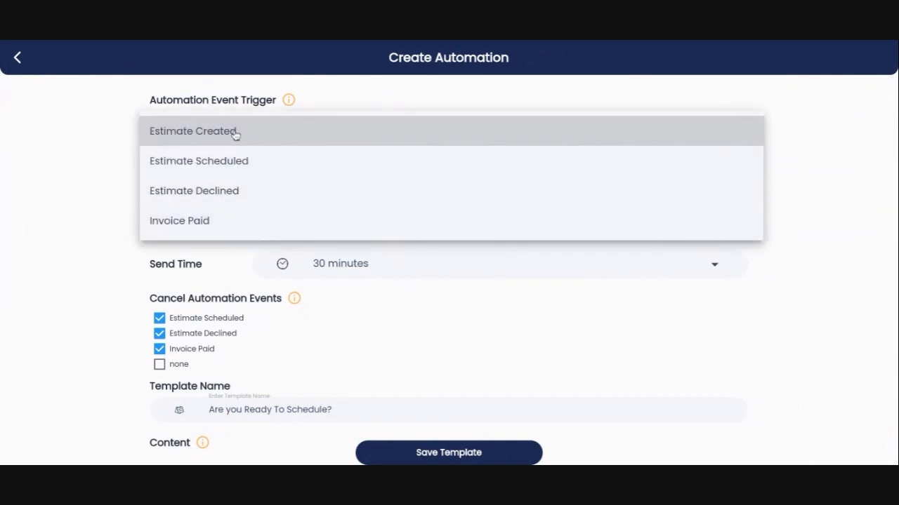
click(194, 131)
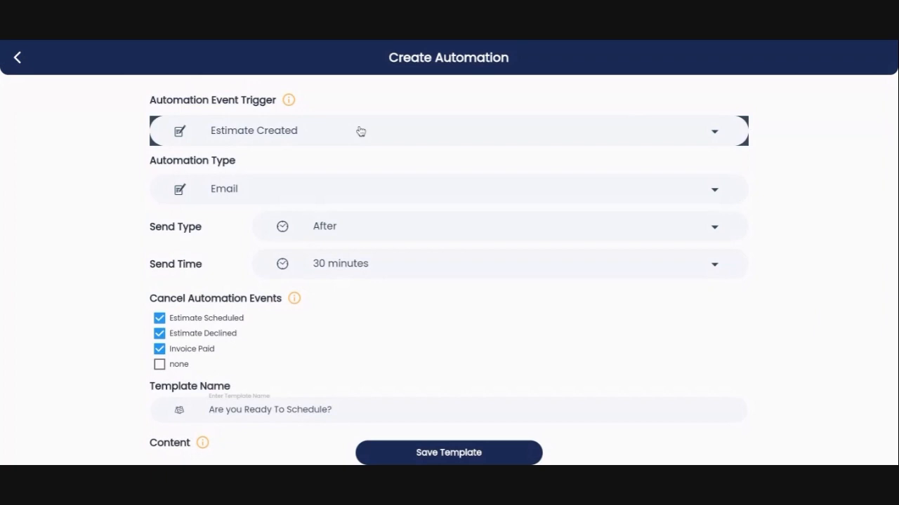
mouse_move(233, 193)
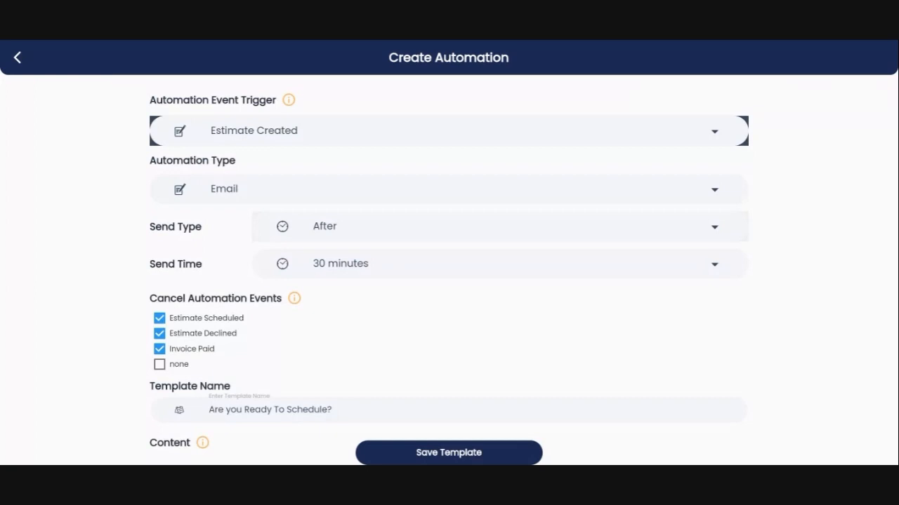
click(713, 226)
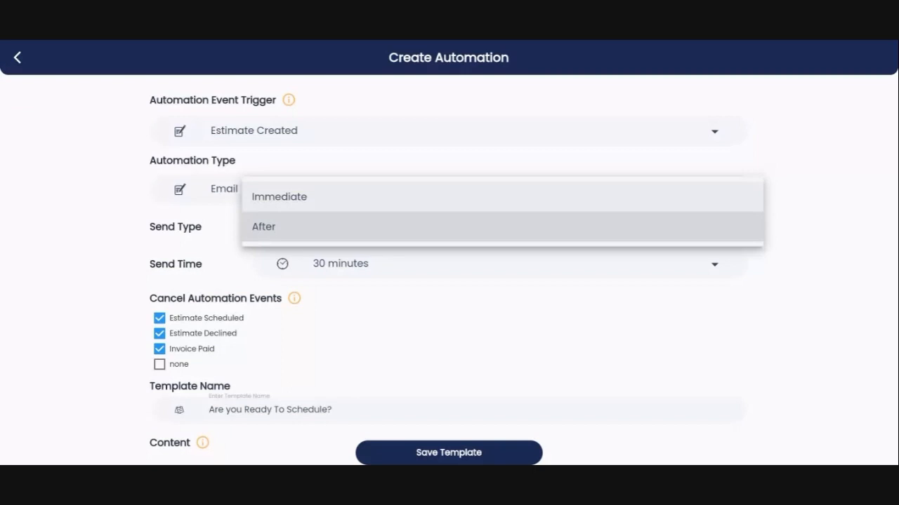
click(263, 226)
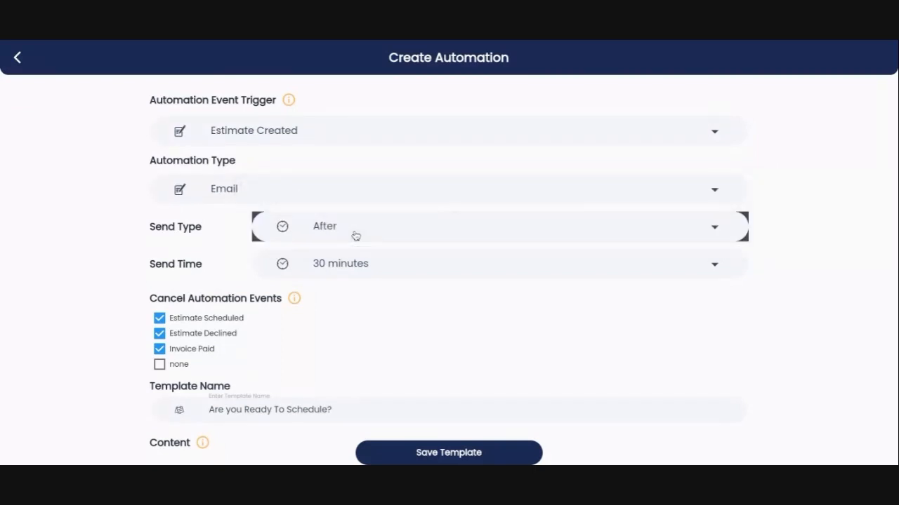
mouse_move(422, 265)
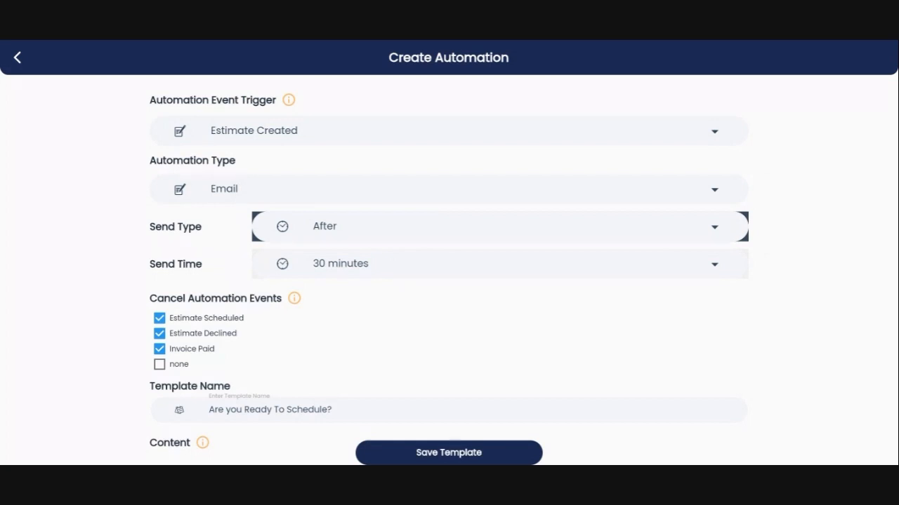
mouse_move(395, 283)
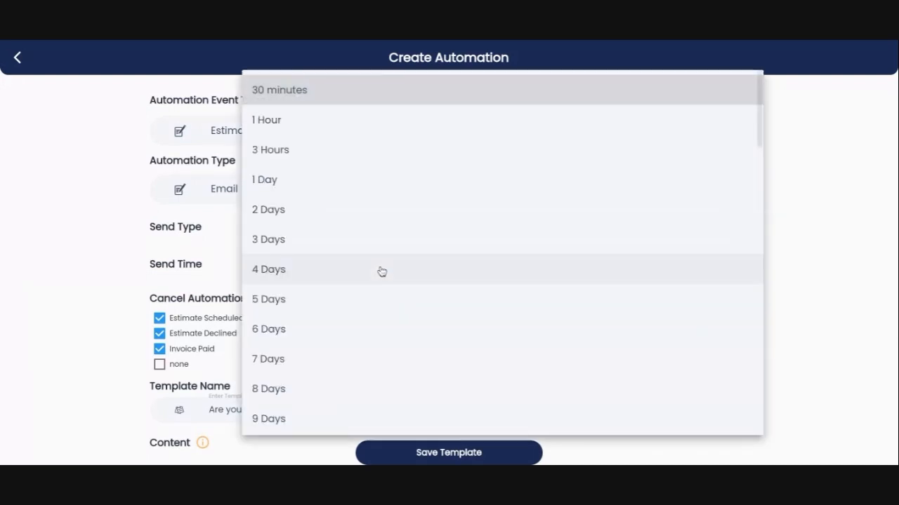
mouse_move(426, 270)
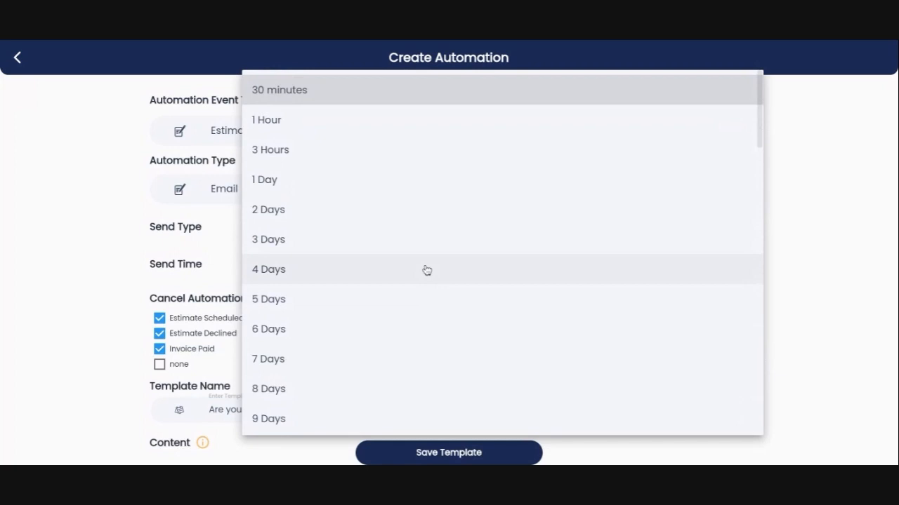
mouse_move(426, 270)
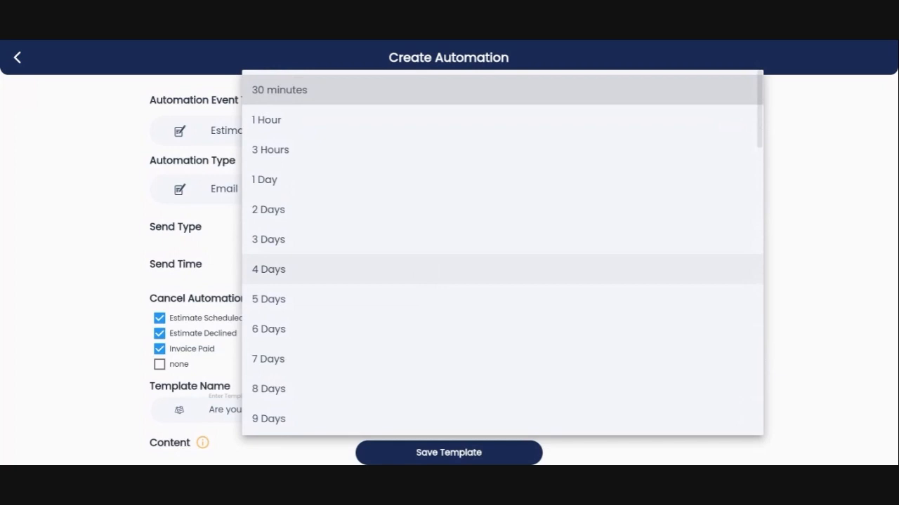
click(279, 89)
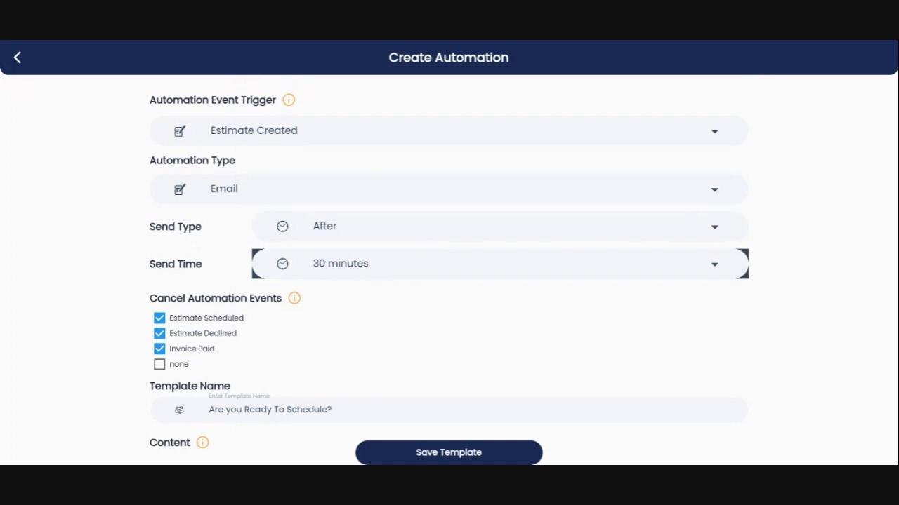
- Review the email subject and body, typing @ after the greeting to show merge fields
scroll(down, 3)
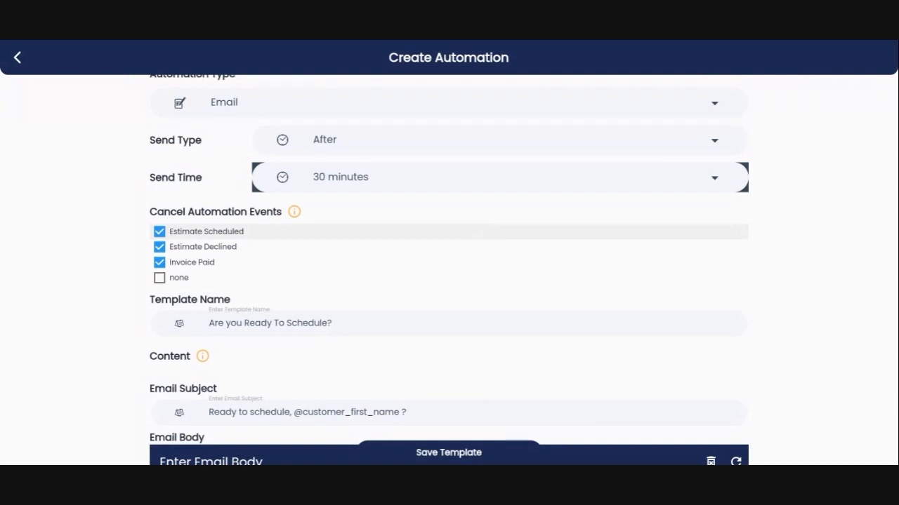
scroll(down, 3)
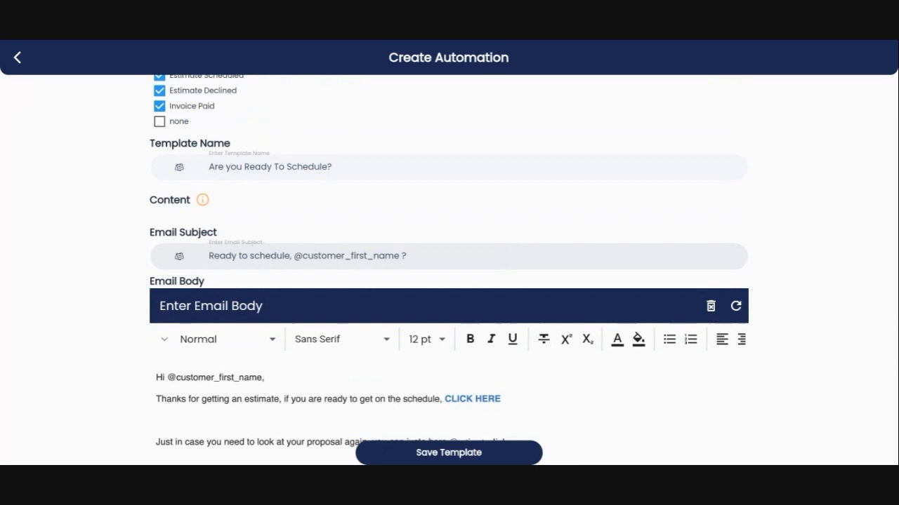
scroll(up, 3)
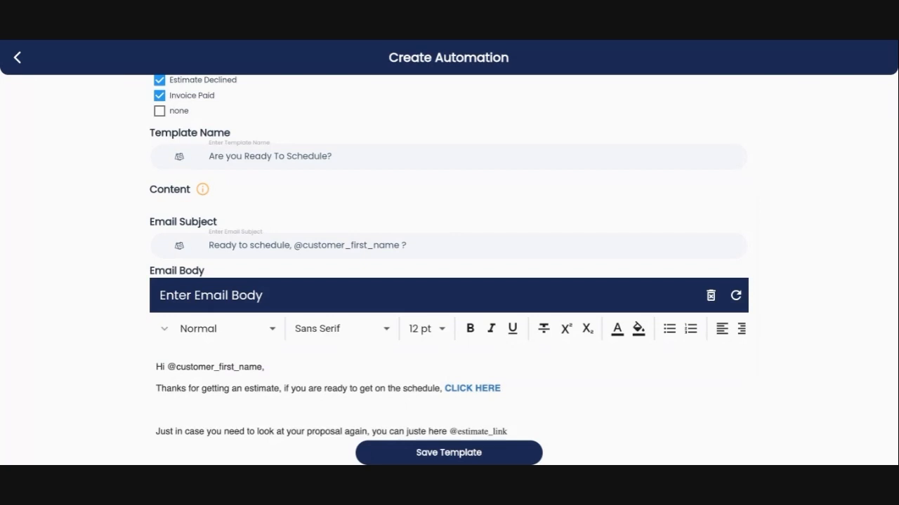
scroll(down, 3)
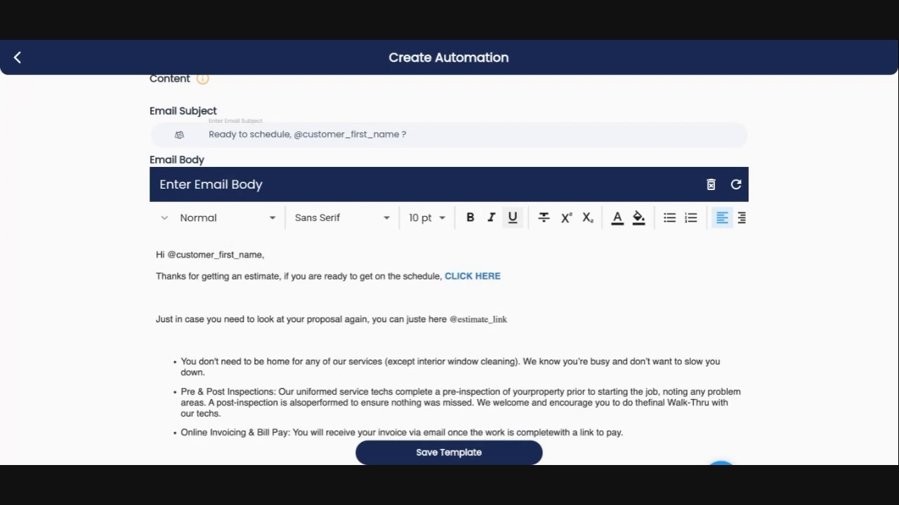
text(@)
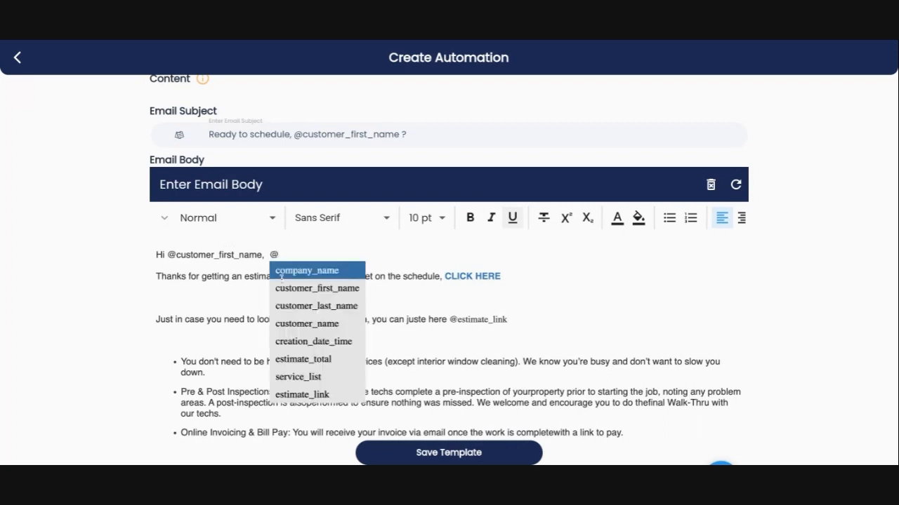
mouse_move(315, 316)
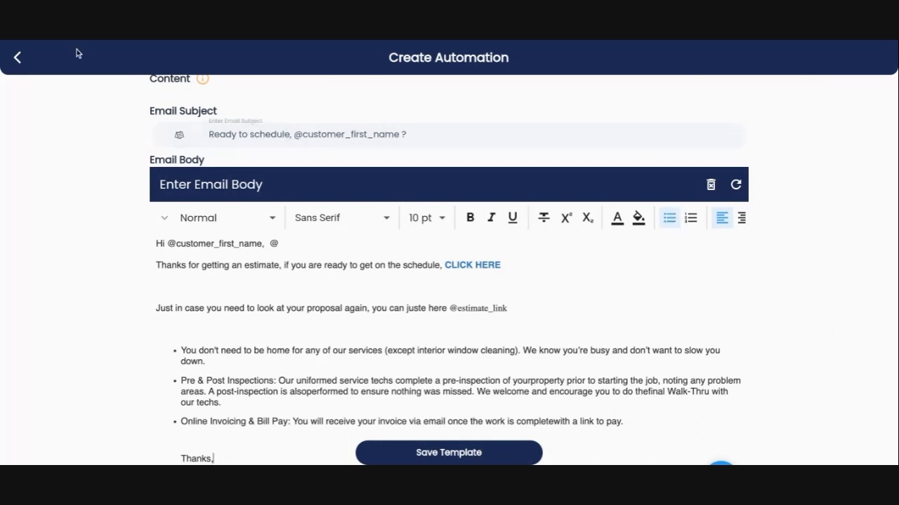
- Return to the Email Automation List and switch to the Estimate Scheduled tab
click(17, 57)
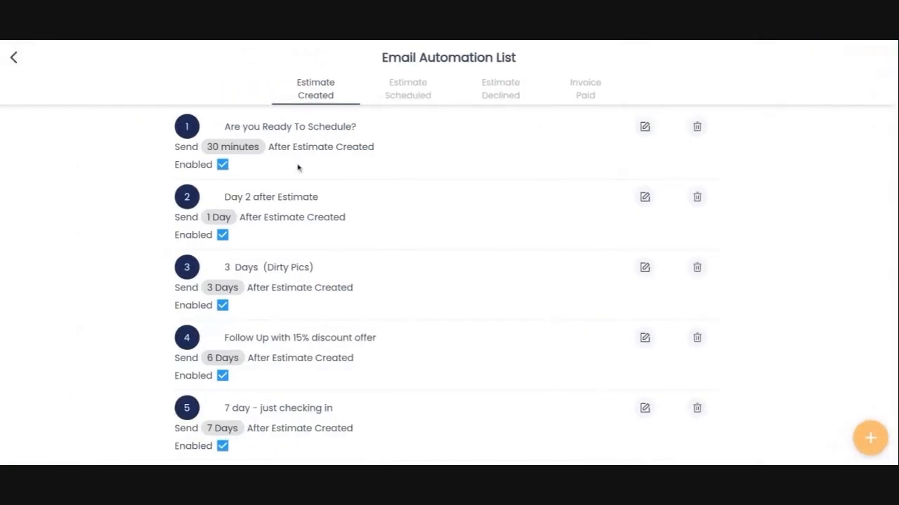
mouse_move(284, 206)
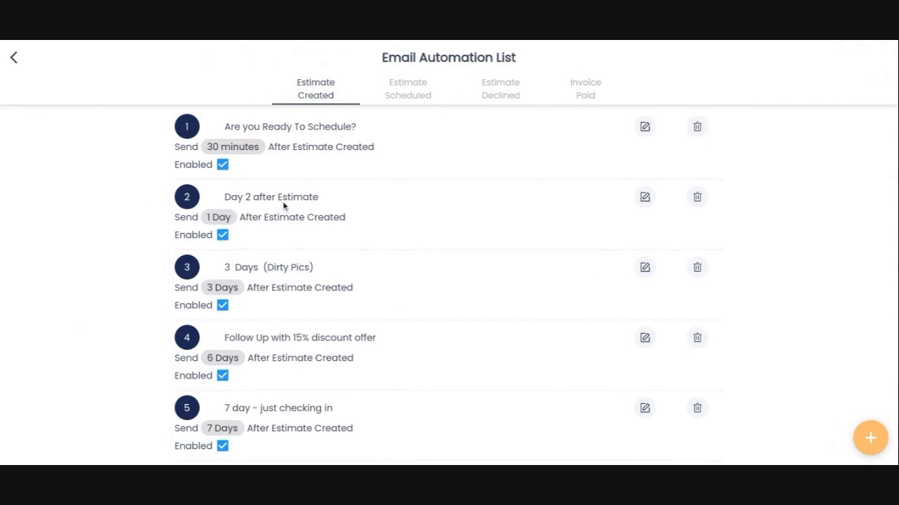
mouse_move(288, 206)
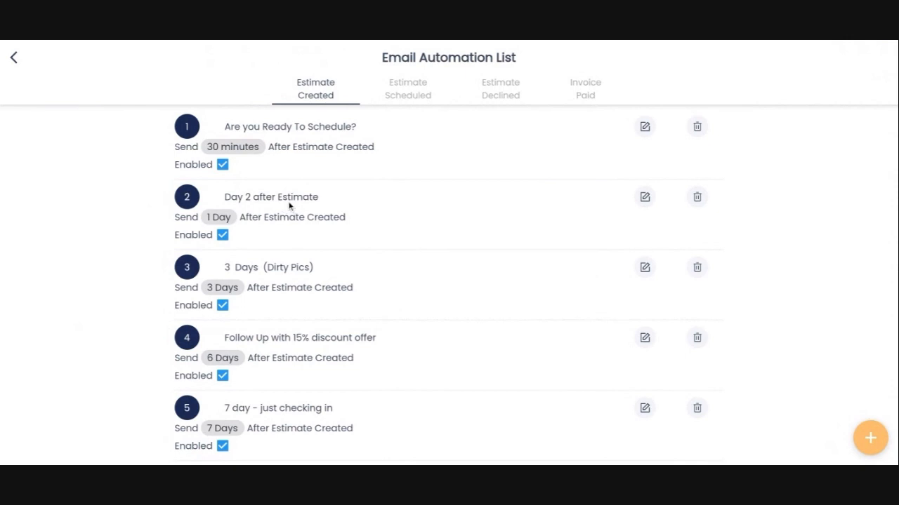
mouse_move(272, 259)
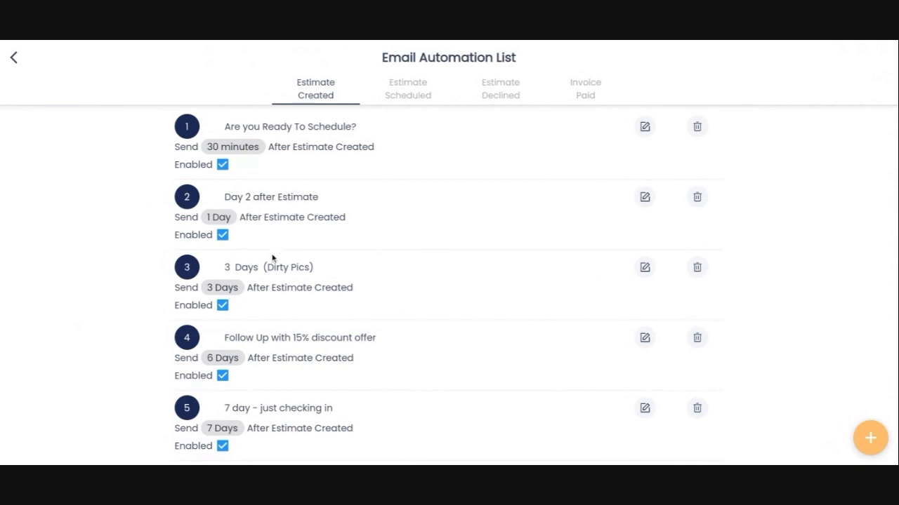
scroll(up, 3)
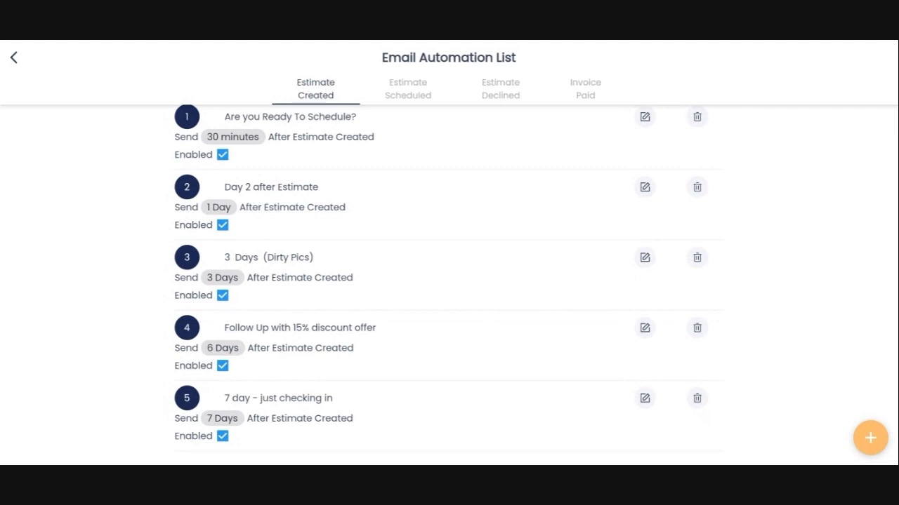
click(407, 89)
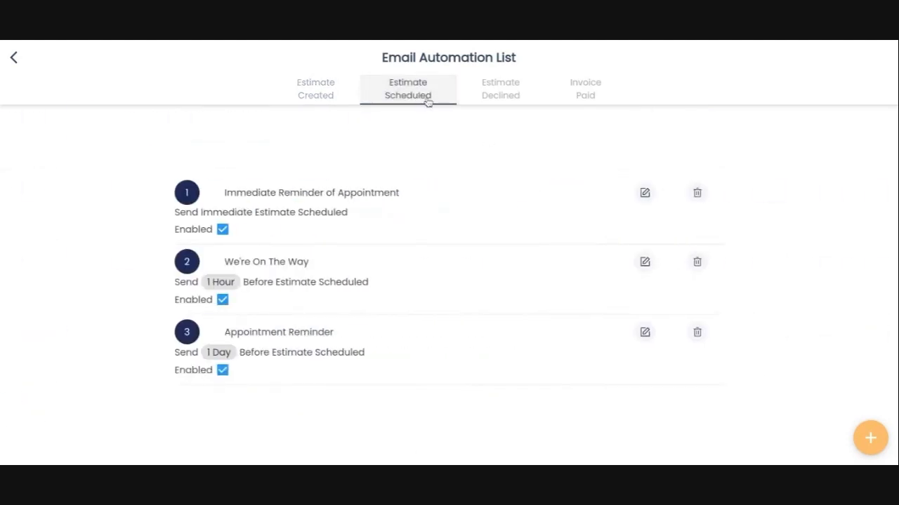
mouse_move(766, 180)
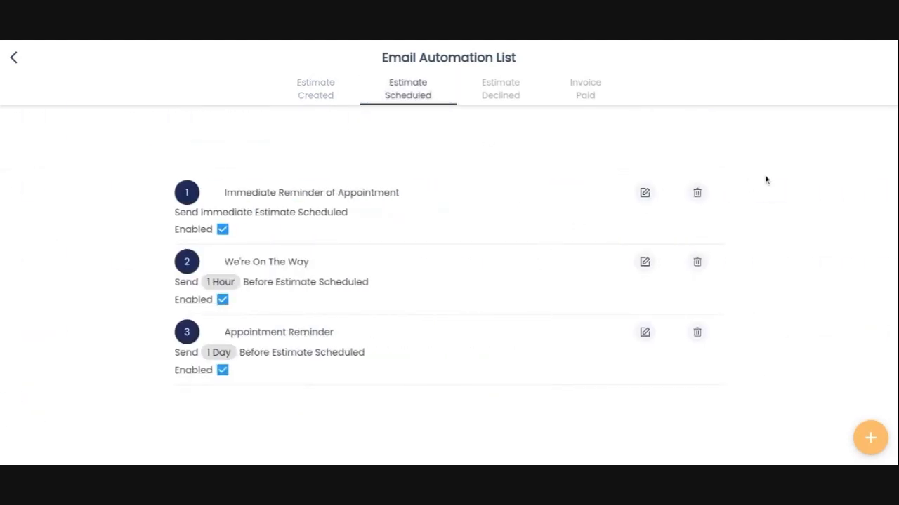
mouse_move(821, 172)
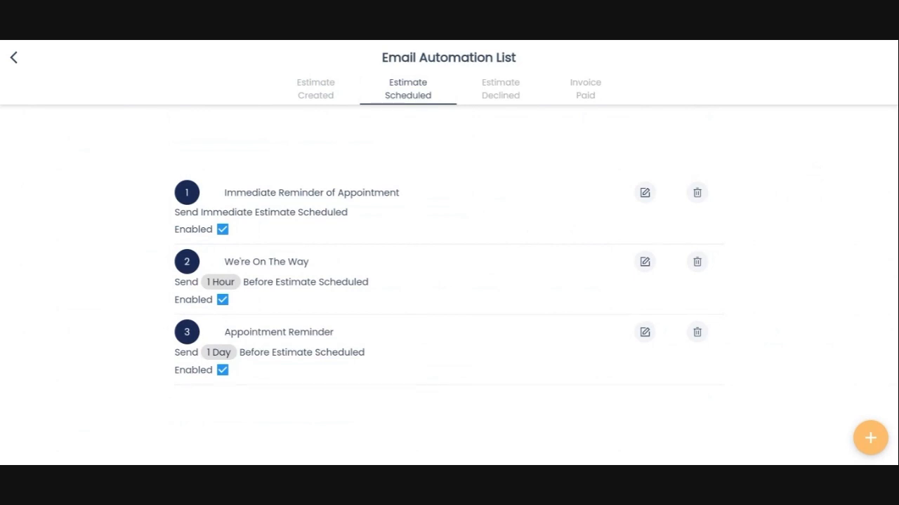
- Review the Immediate Reminder of Appointment template, return to the list, then select another follow-up
click(644, 192)
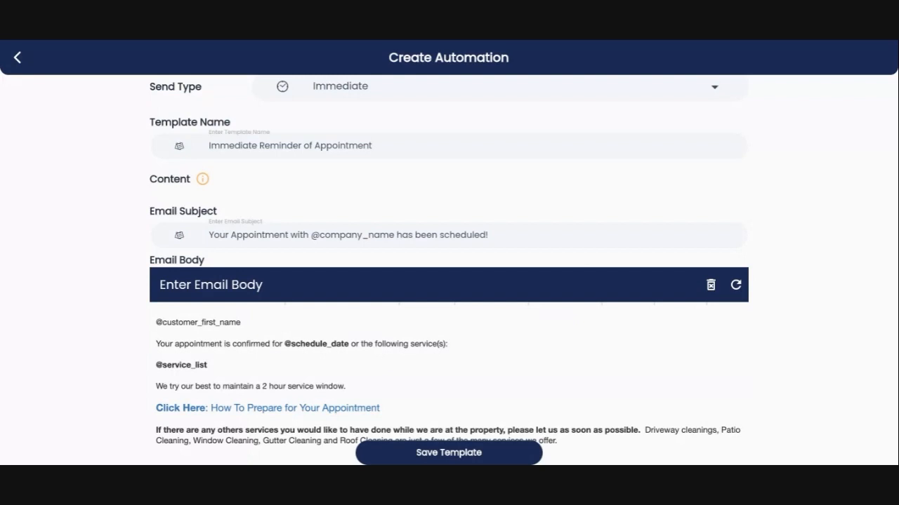
click(18, 57)
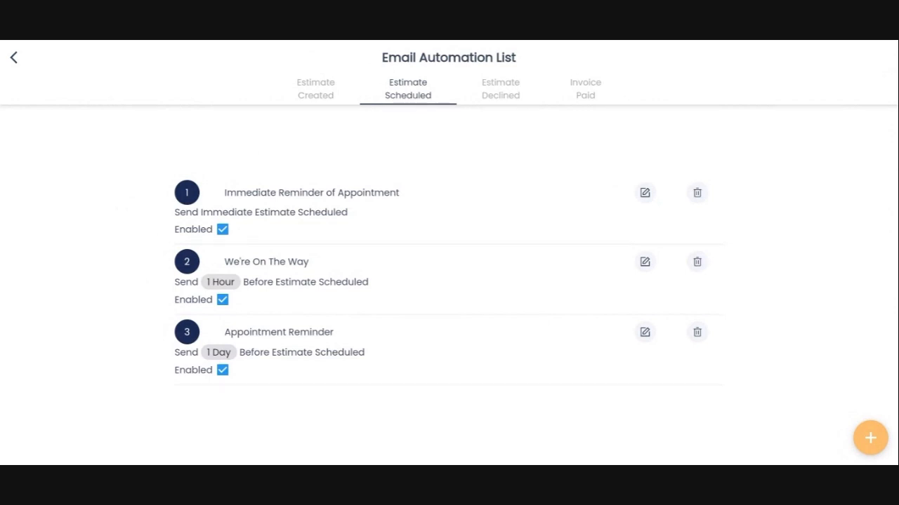
click(643, 261)
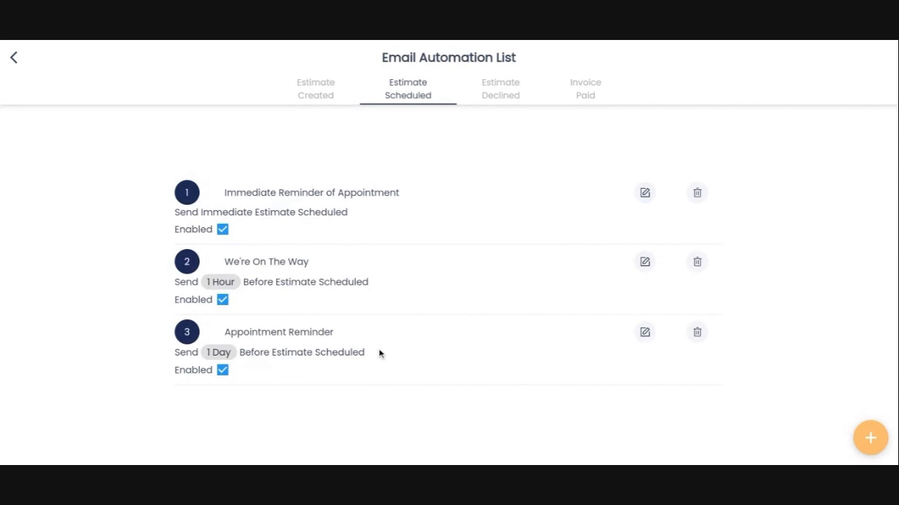
mouse_move(536, 212)
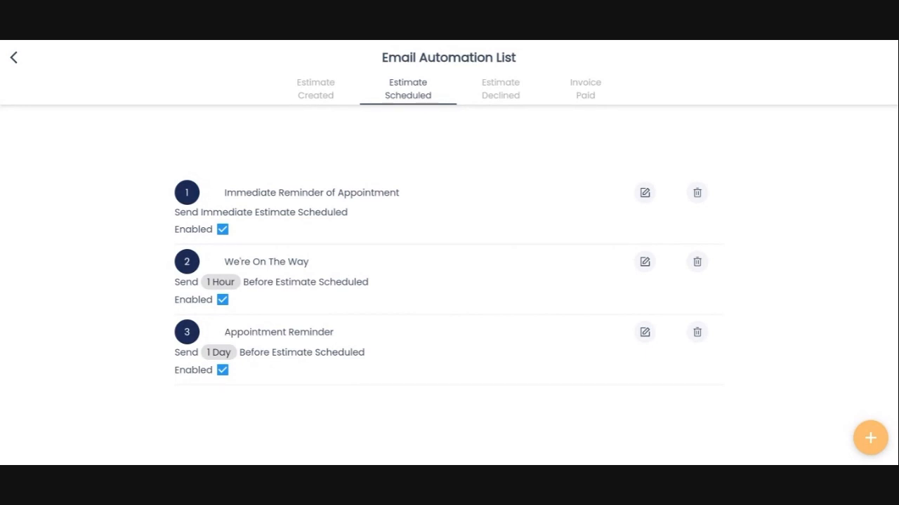
- View the Estimate Declined follow-up, then the four Invoice Paid follow-ups
click(500, 88)
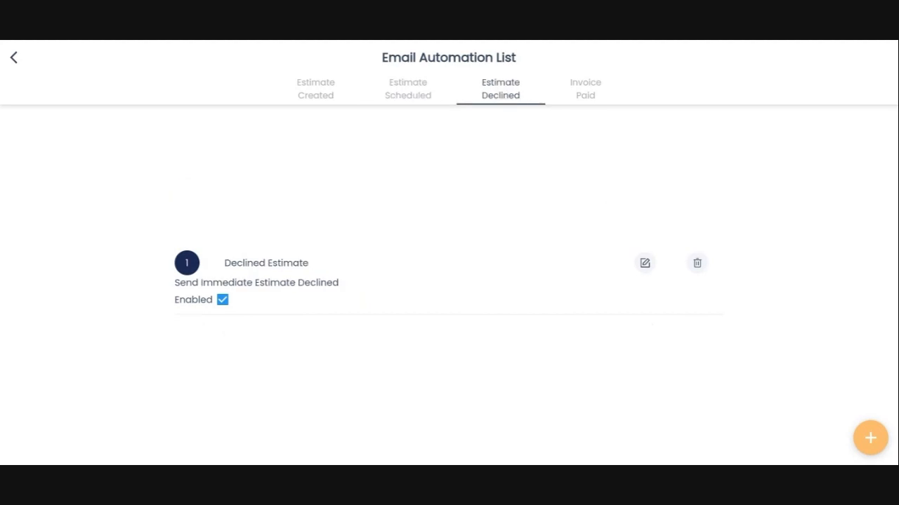
mouse_move(640, 289)
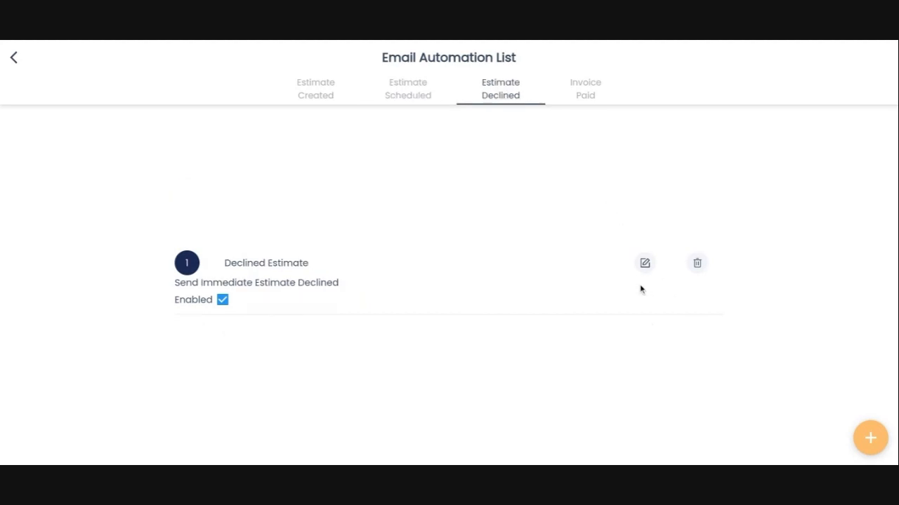
mouse_move(641, 290)
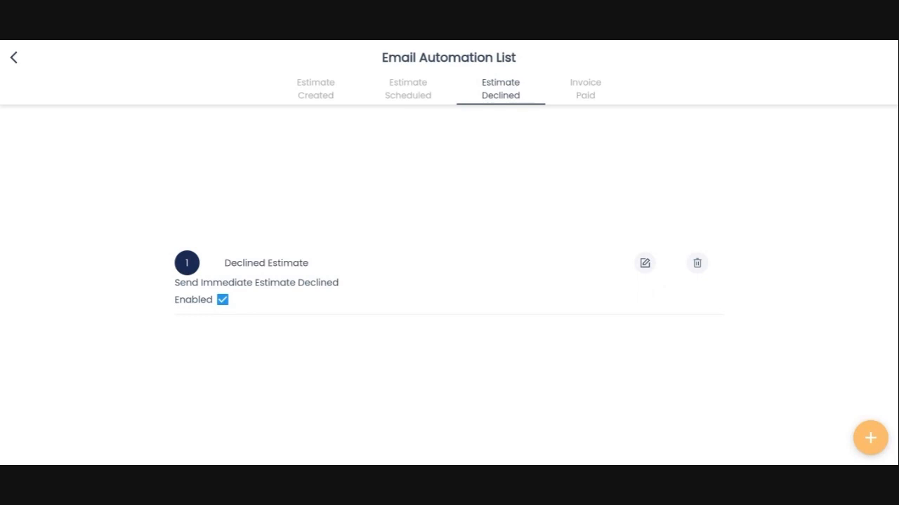
mouse_move(585, 93)
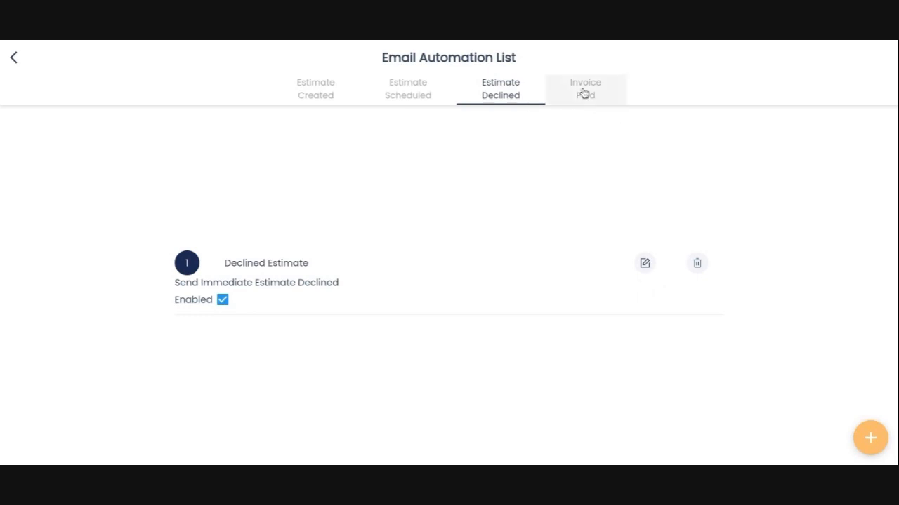
click(585, 88)
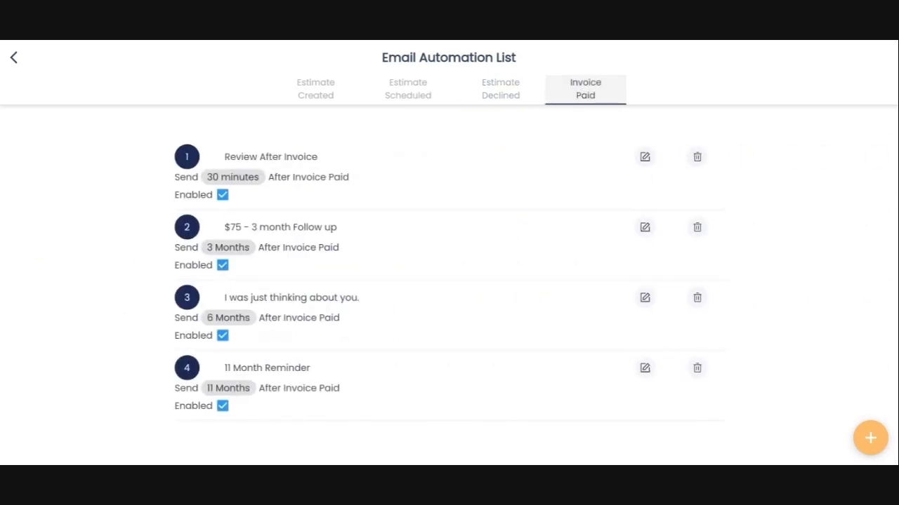